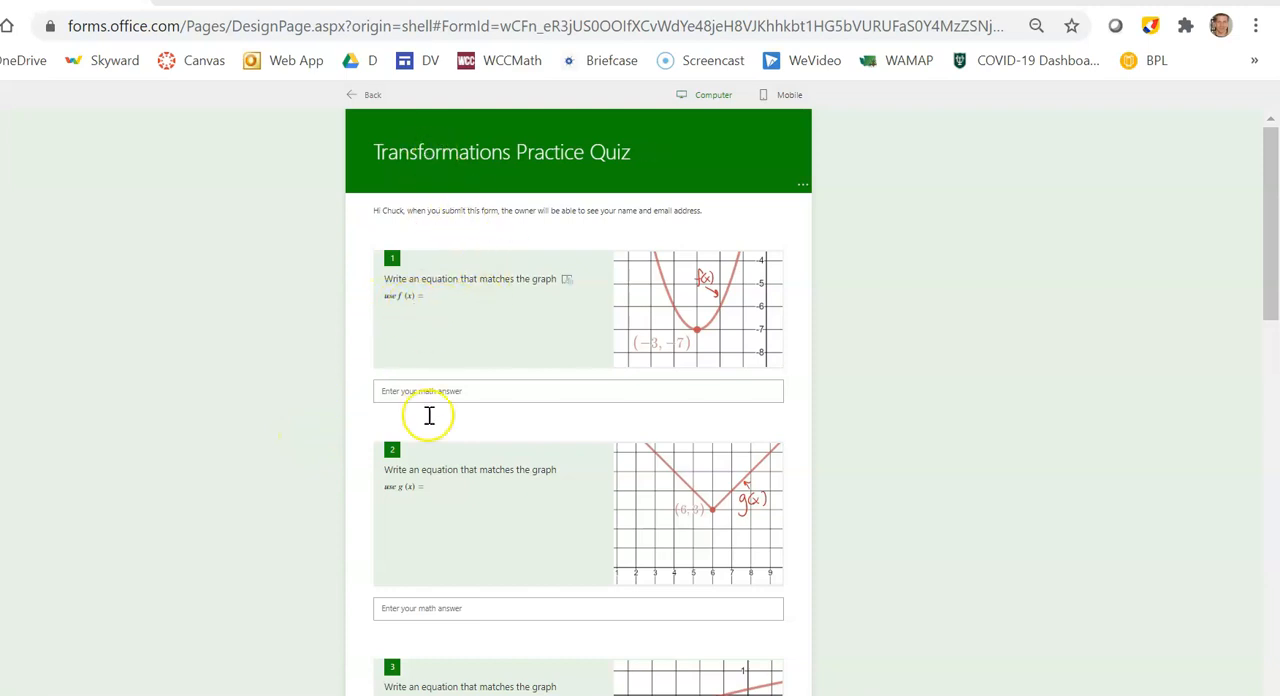
- Activate question 1's 'Enter your math answer' box so the equation keypad appears with f(x) =
{"action": "left_click", "coordinate": [578, 390]}
{"action": "type", "text": "f(x) ="}
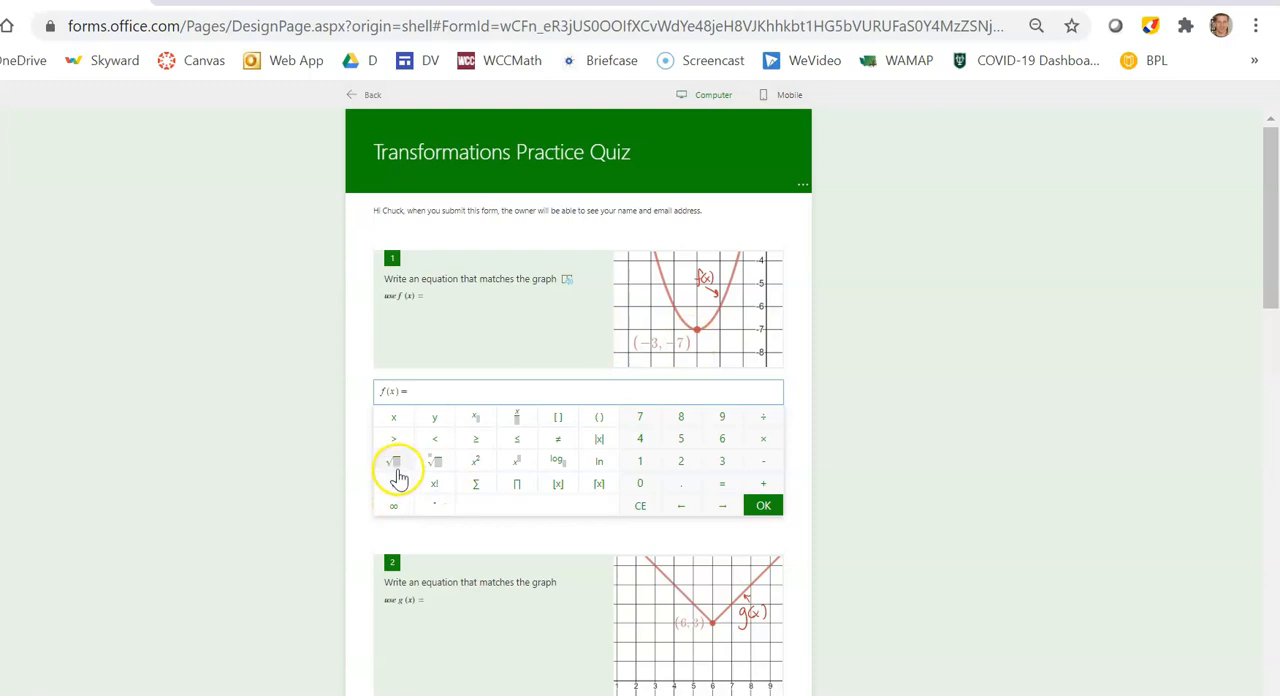
- Build a trial equation with (x - 4) bracketed and squared using keypad buttons and typed text
{"action": "left_click", "coordinate": [392, 460]}
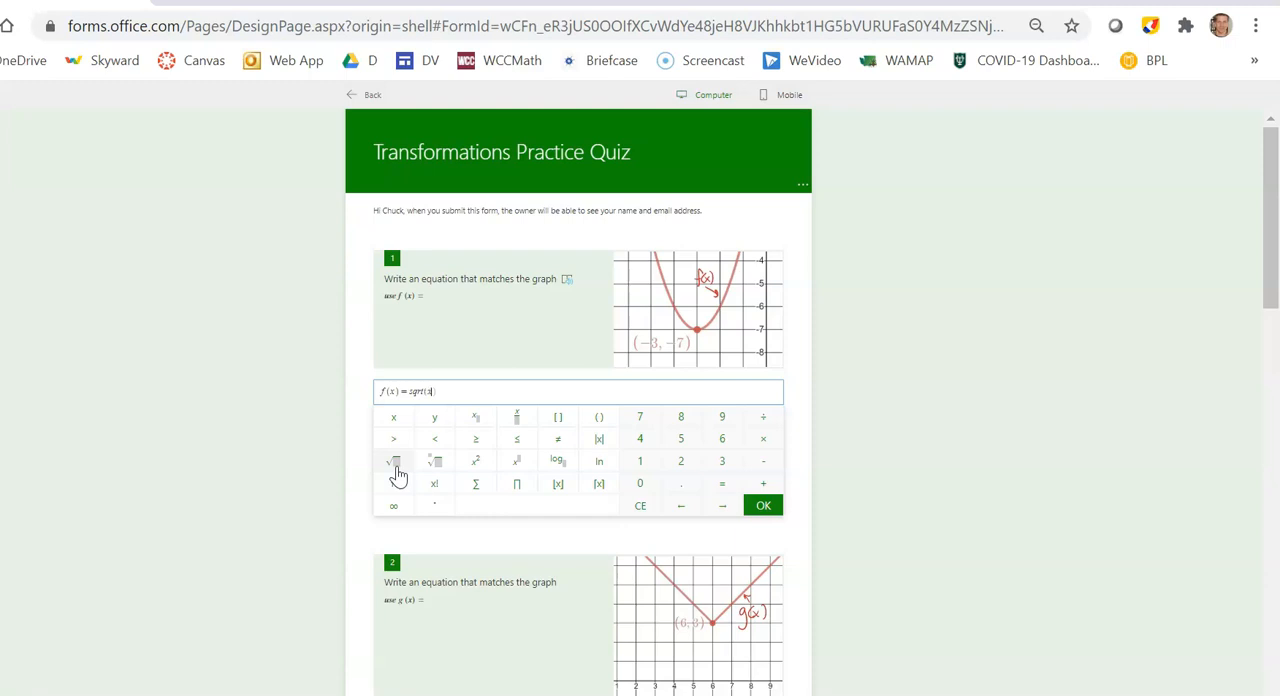
{"action": "type", "text": "-4)"}
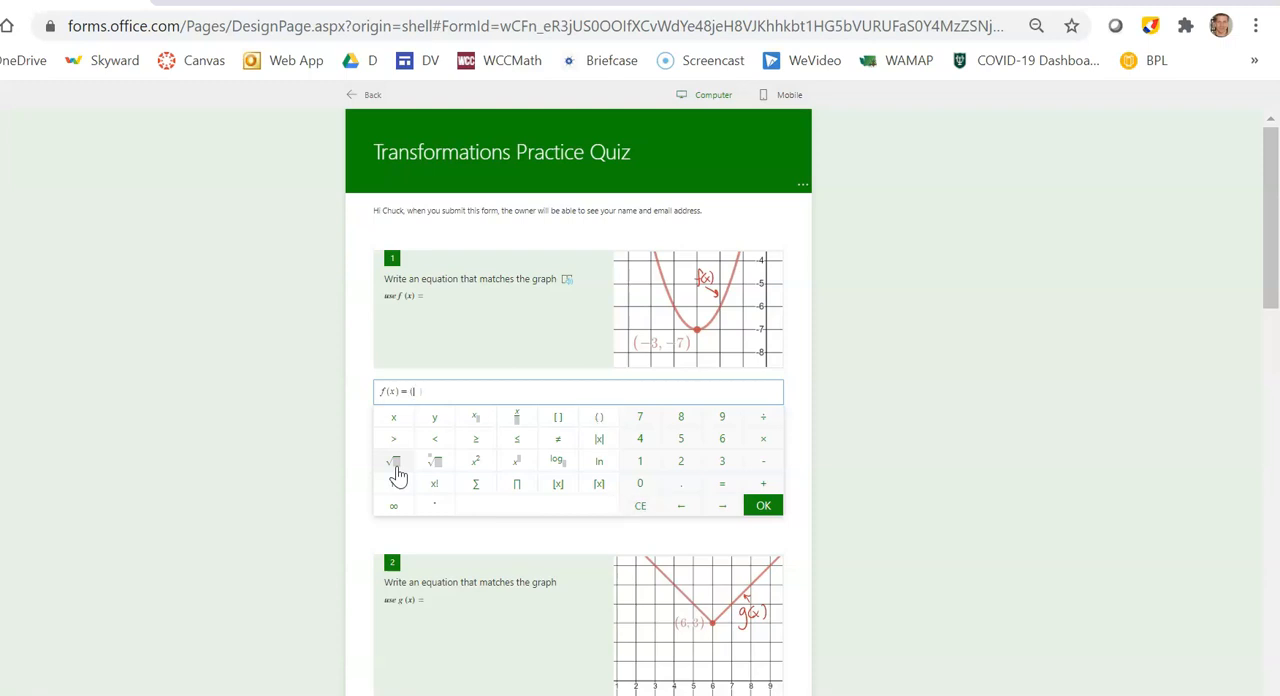
{"action": "type", "text": "x - 4)"}
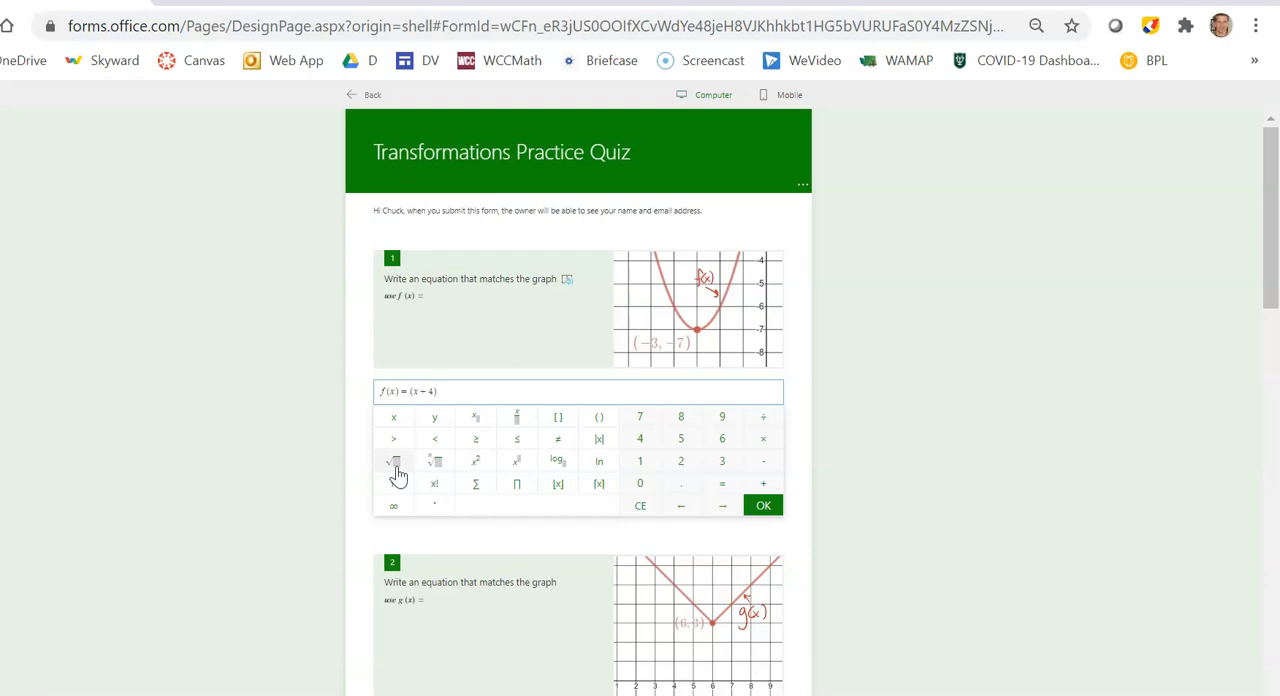
{"action": "left_click", "coordinate": [476, 462]}
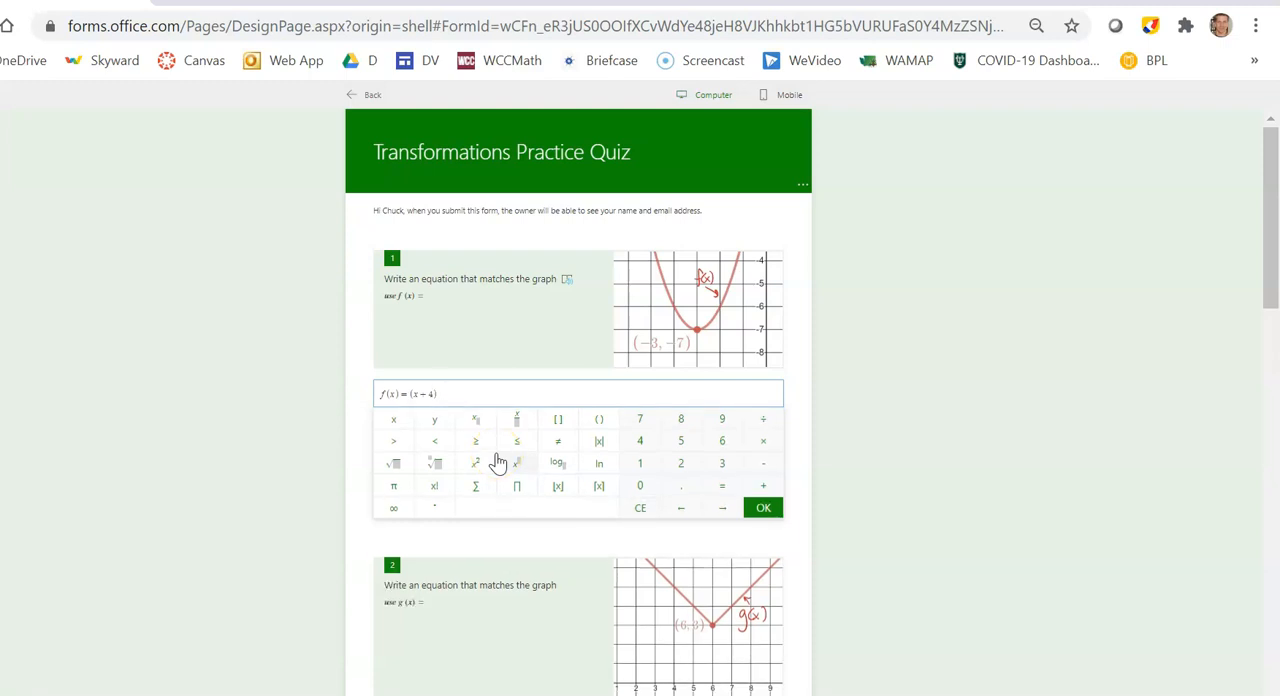
{"action": "left_click", "coordinate": [476, 462]}
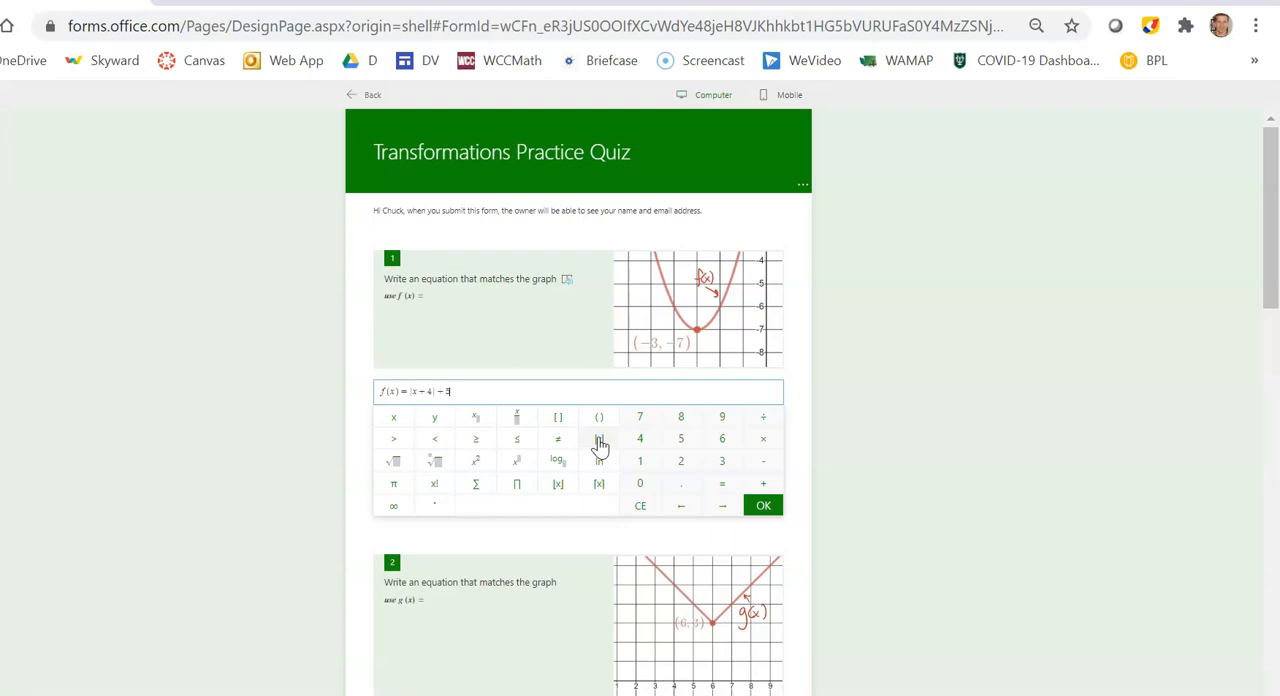
- Clear the trial equation with CE, leaving question 1's answer field empty
{"action": "left_click", "coordinate": [640, 504]}
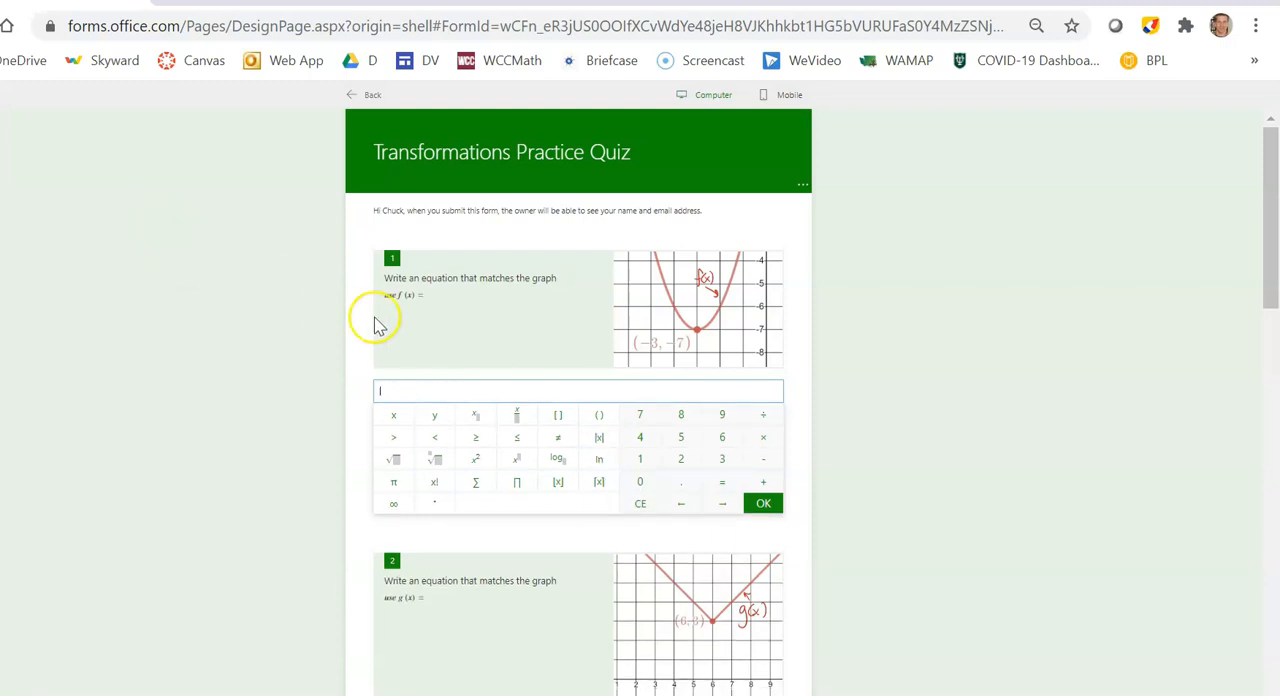
{"action": "mouse_move", "coordinate": [416, 608]}
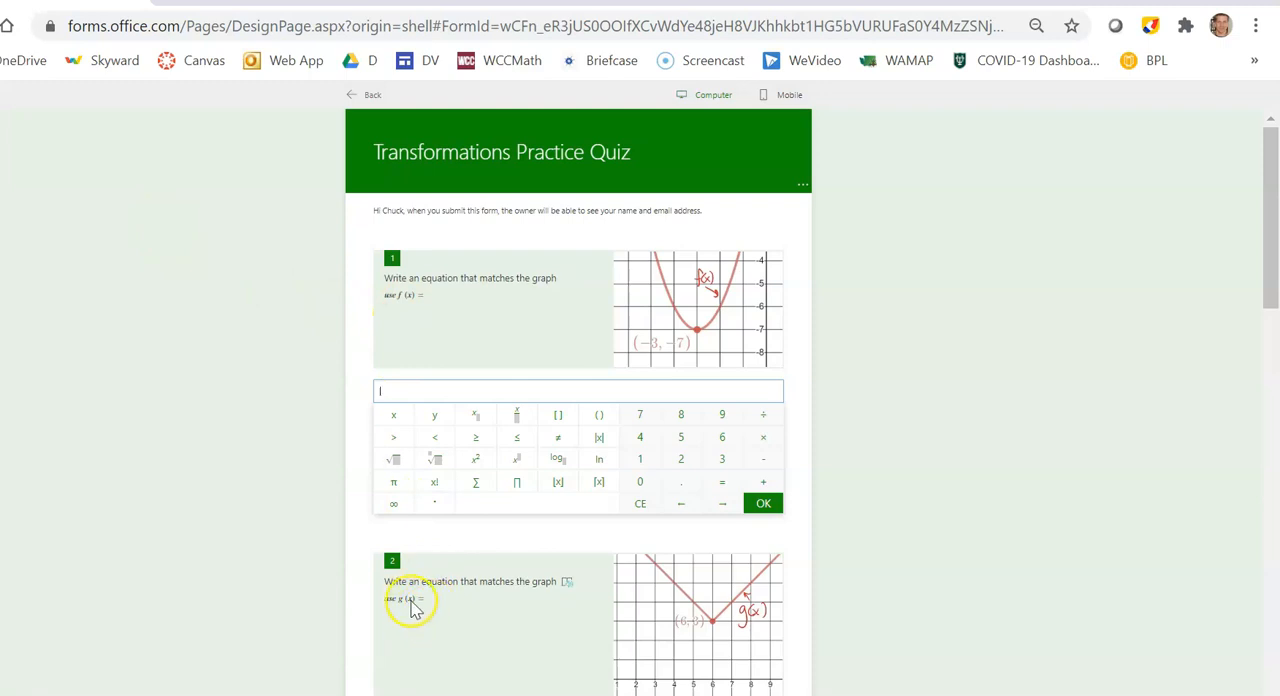
- Scroll past questions 2–7 and advance with Next to the section on transformed points
{"action": "scroll", "scroll_direction": "down", "scroll_amount": 3}
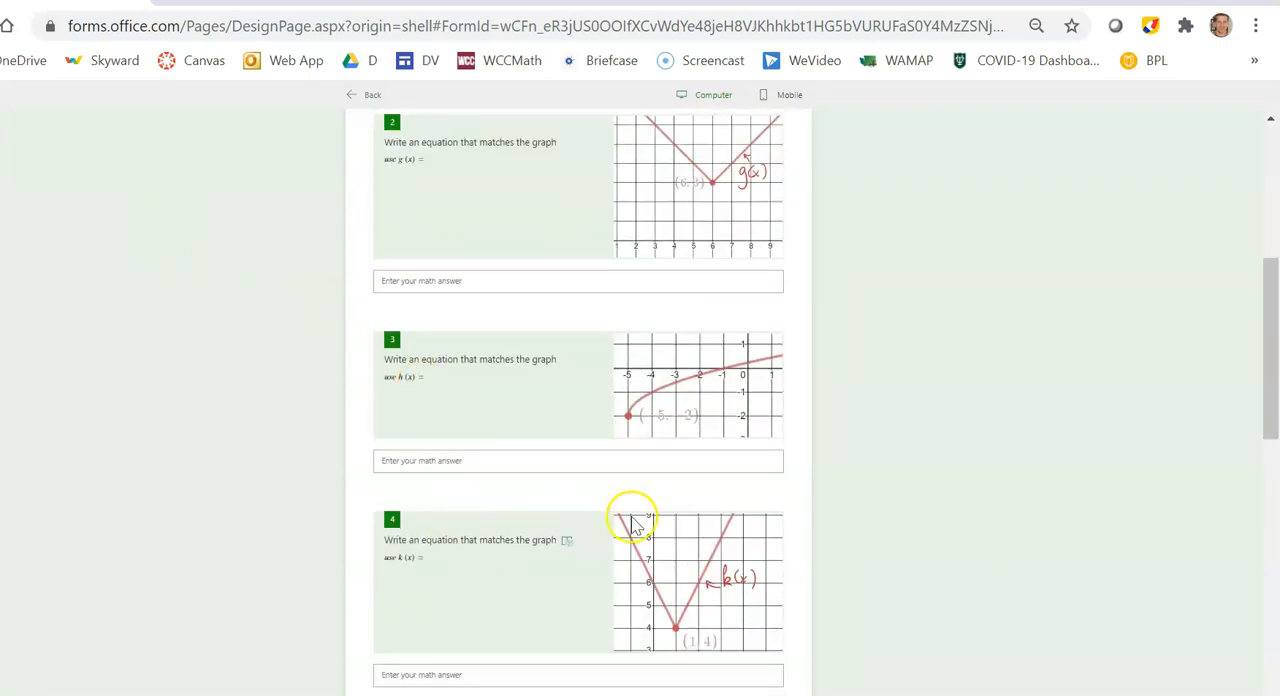
{"action": "scroll", "scroll_direction": "down", "scroll_amount": 3}
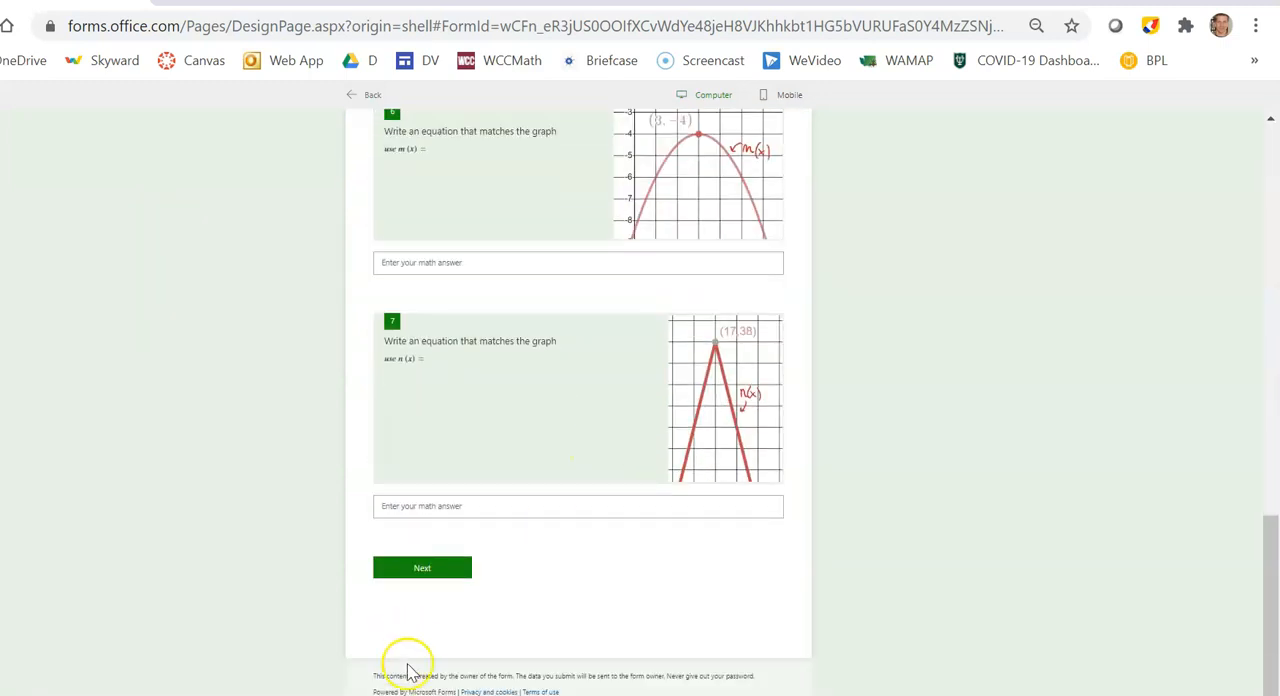
{"action": "left_click", "coordinate": [420, 568]}
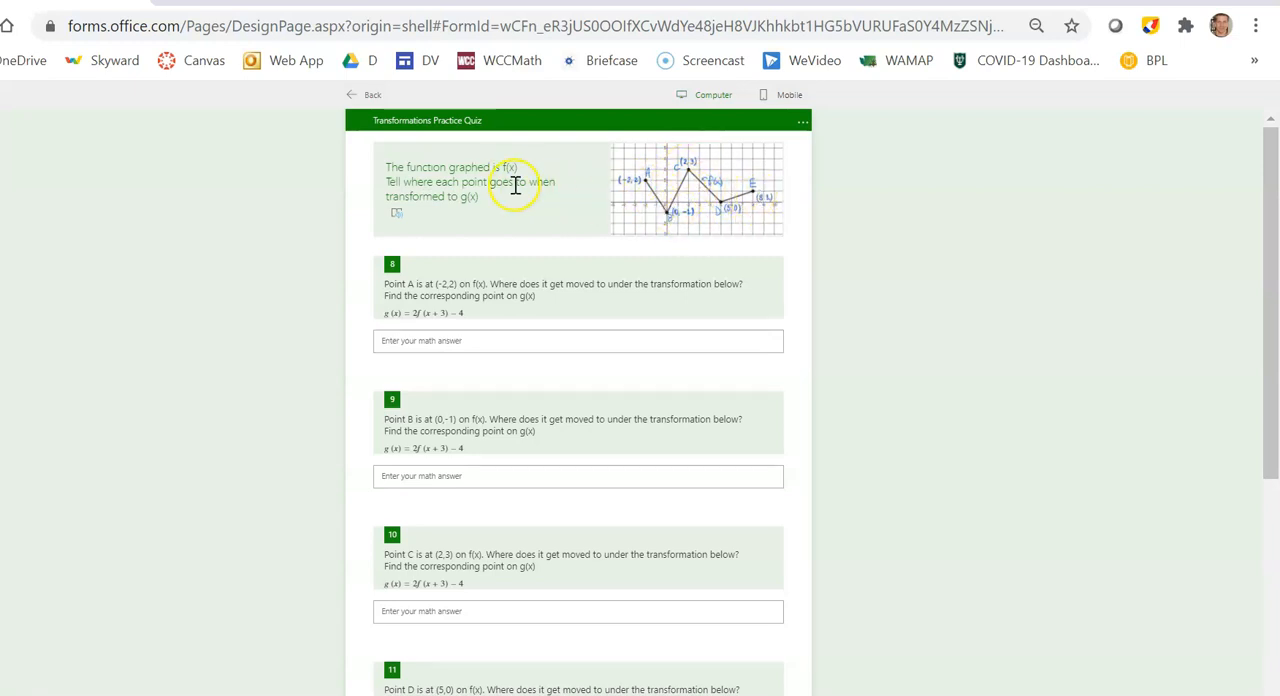
{"action": "mouse_move", "coordinate": [508, 224]}
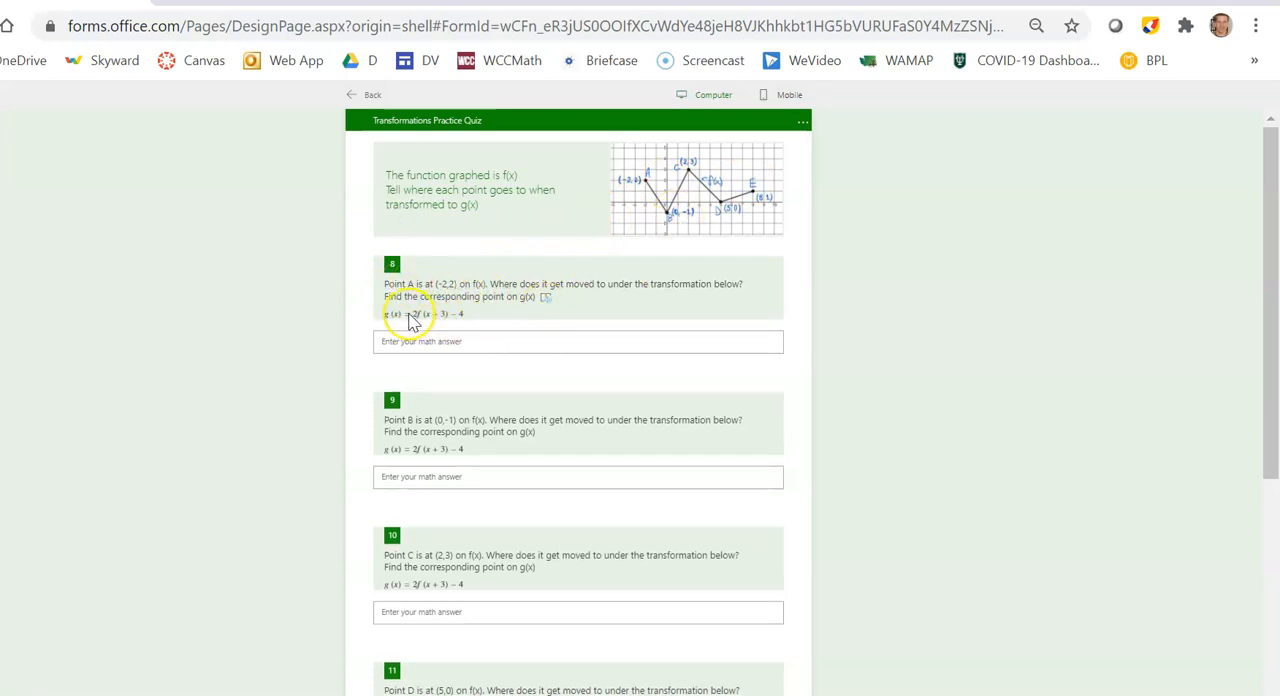
- Activate question 8's math answer keypad, then scroll down to question 12 and the Next button
{"action": "left_click", "coordinate": [578, 340]}
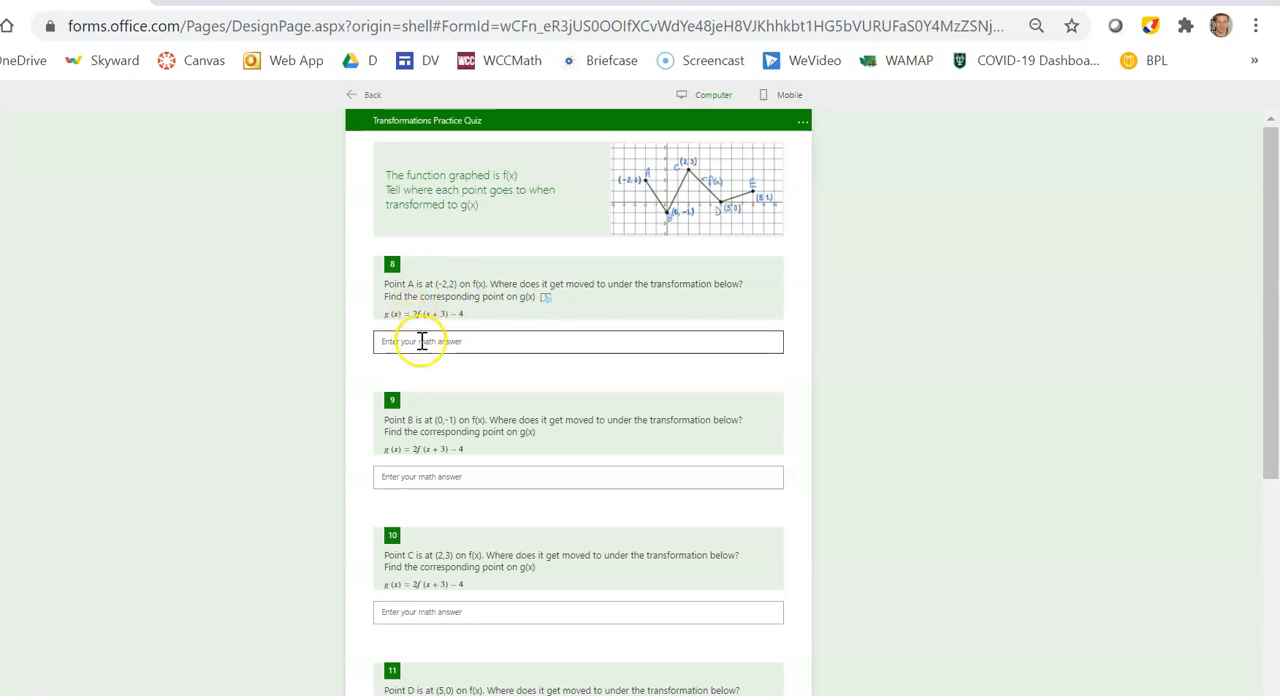
{"action": "left_click", "coordinate": [578, 340]}
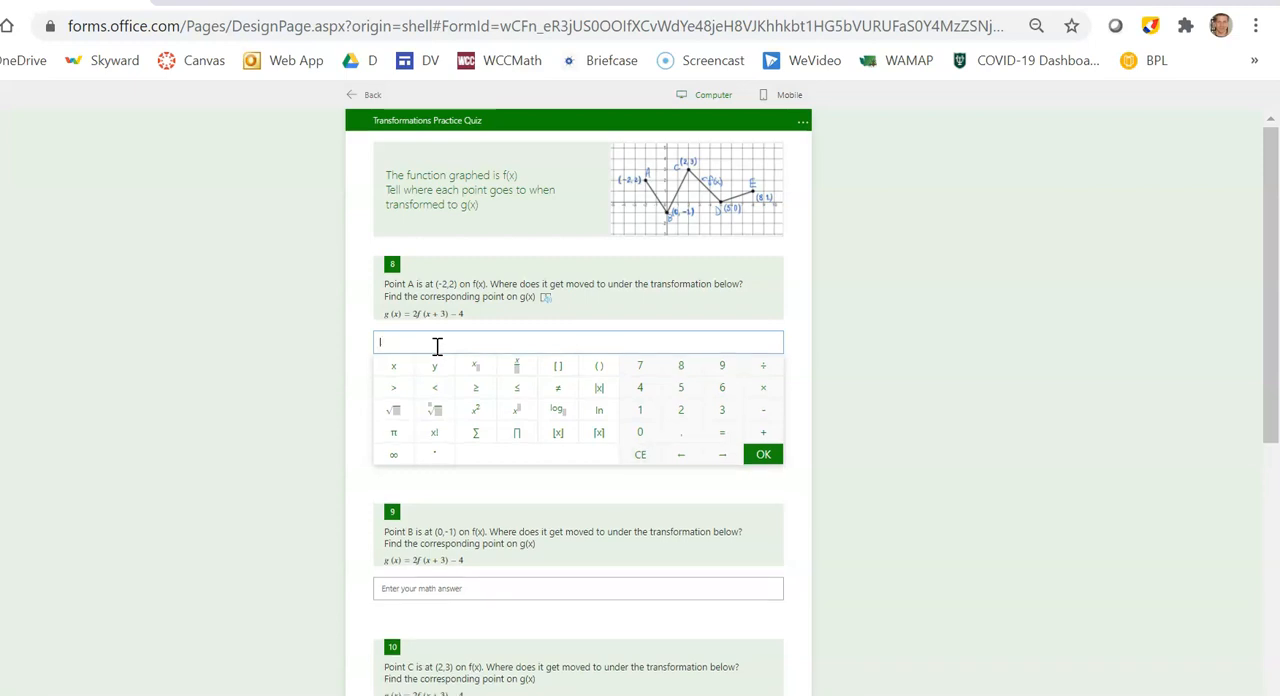
{"action": "scroll", "scroll_direction": "down", "scroll_amount": 3}
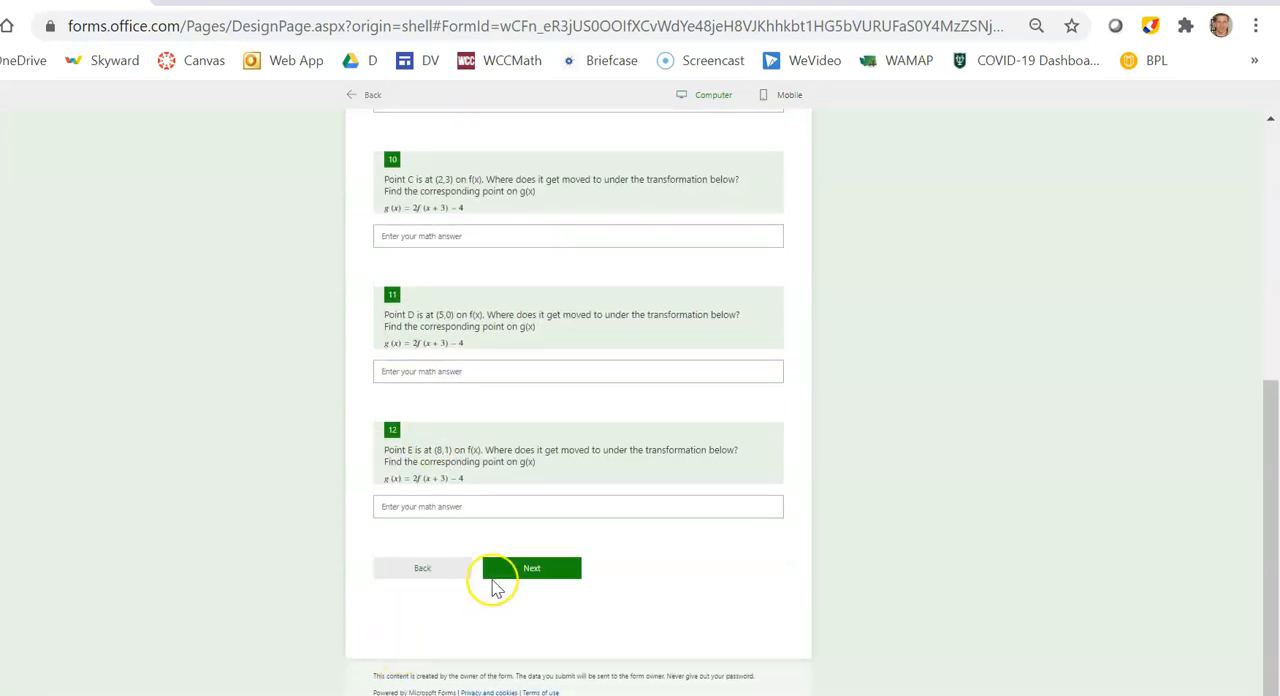
- Advance with Next to the 'Table to Table' section showing questions 13 and 14
{"action": "left_click", "coordinate": [532, 568]}
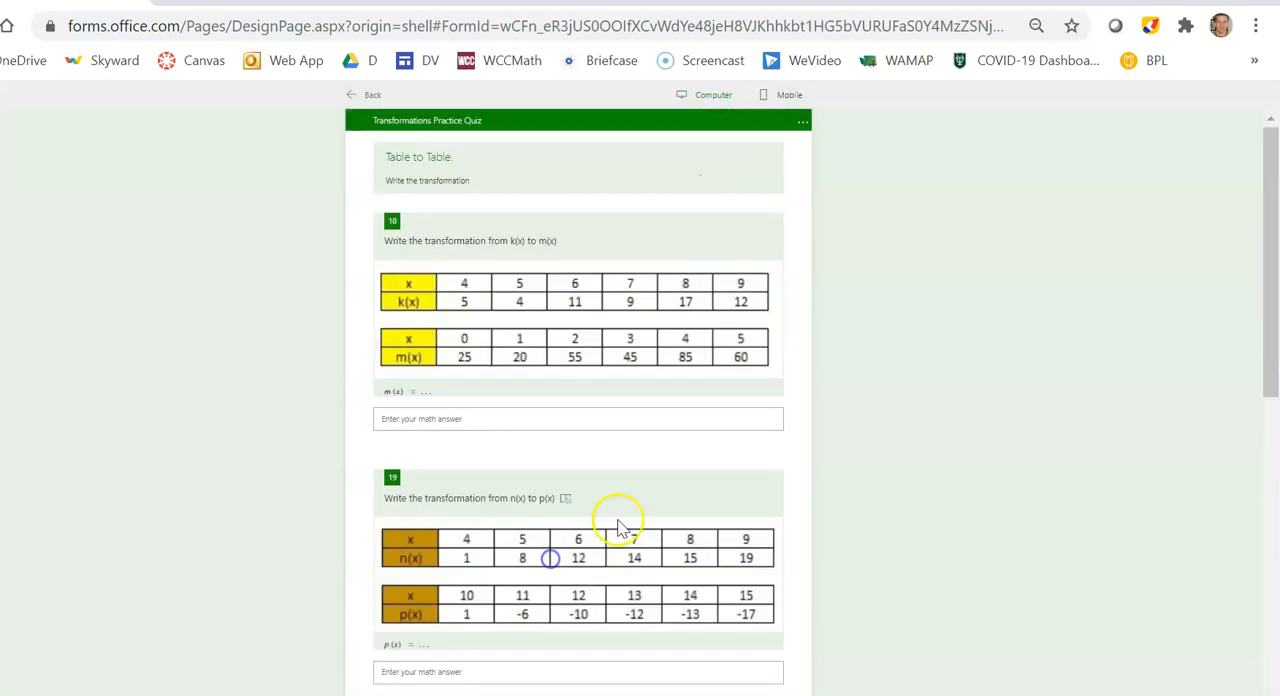
{"action": "mouse_move", "coordinate": [528, 250]}
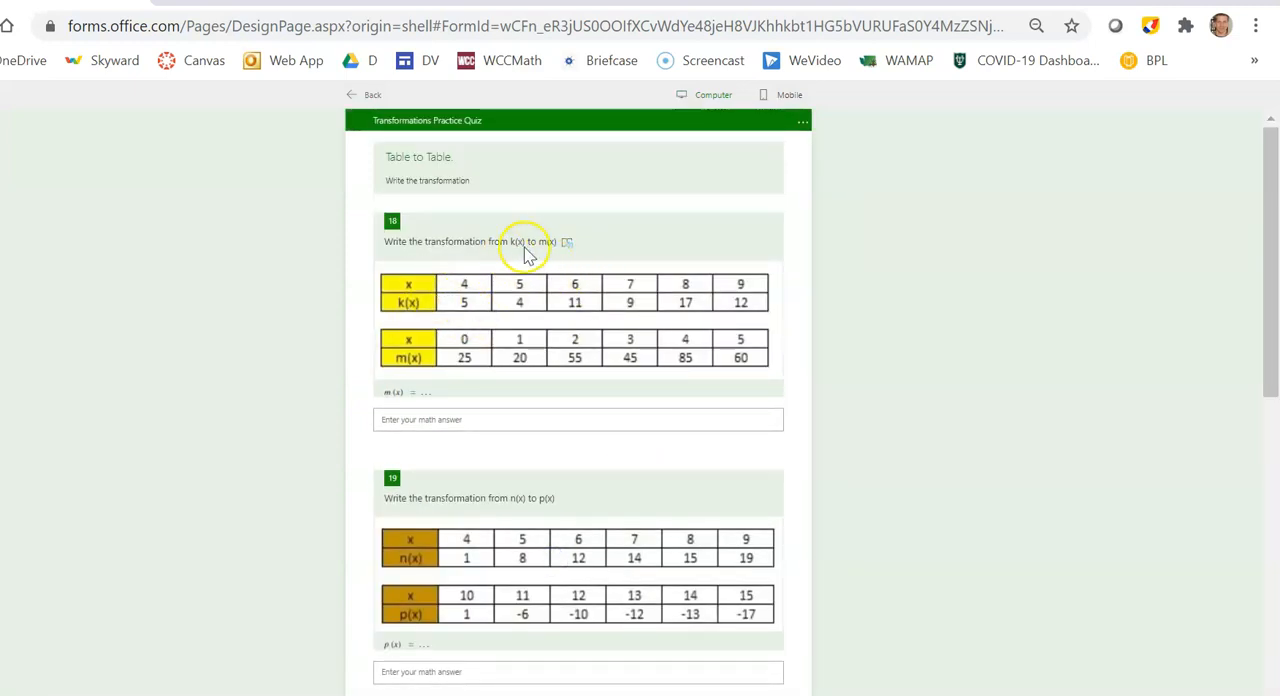
{"action": "mouse_move", "coordinate": [408, 358]}
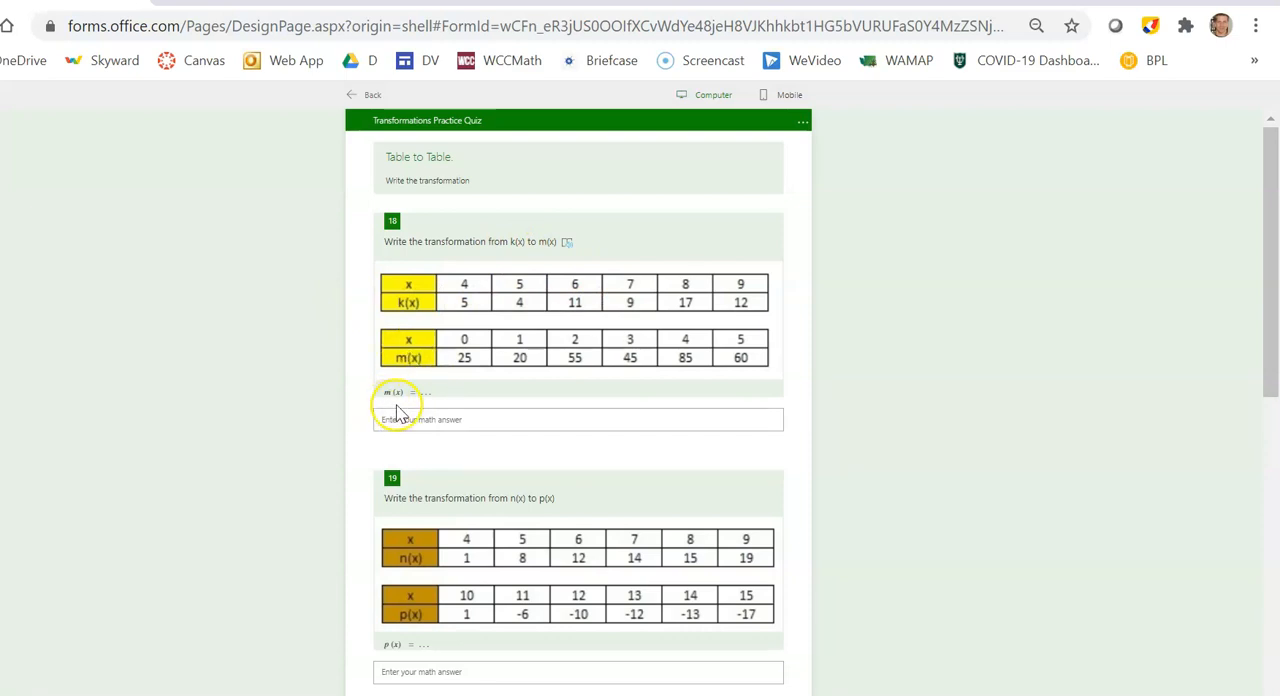
{"action": "left_click", "coordinate": [578, 420]}
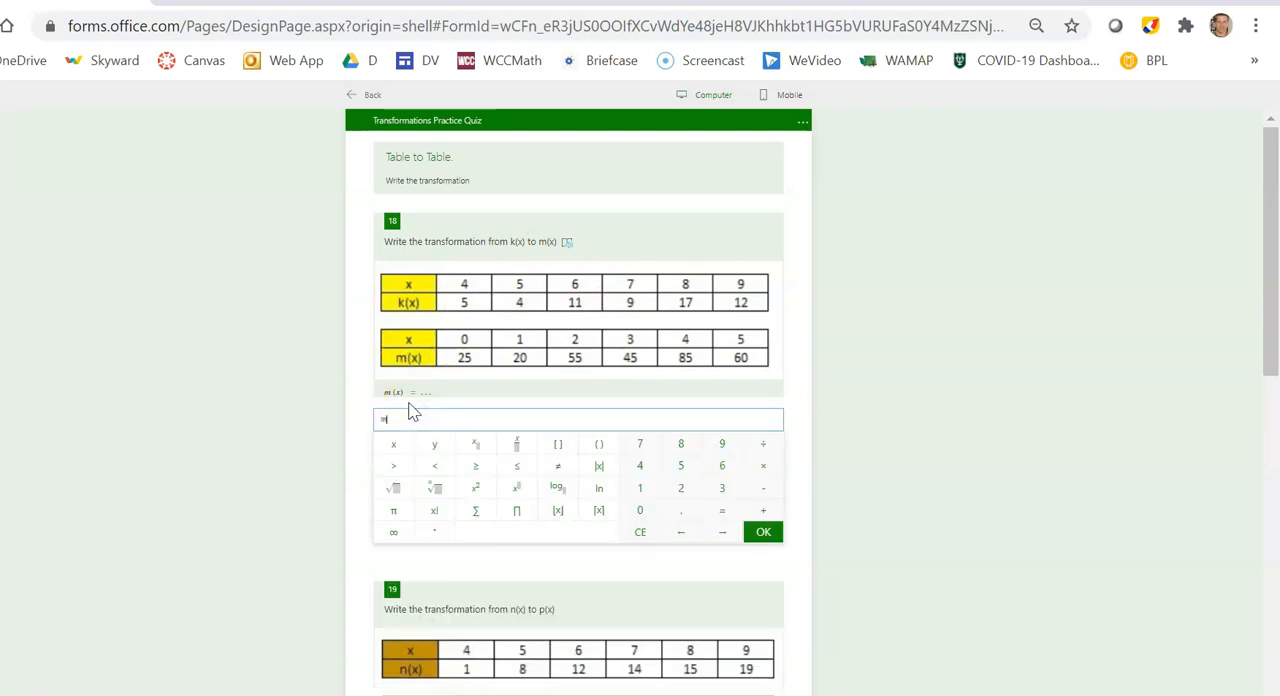
{"action": "left_click", "coordinate": [722, 512]}
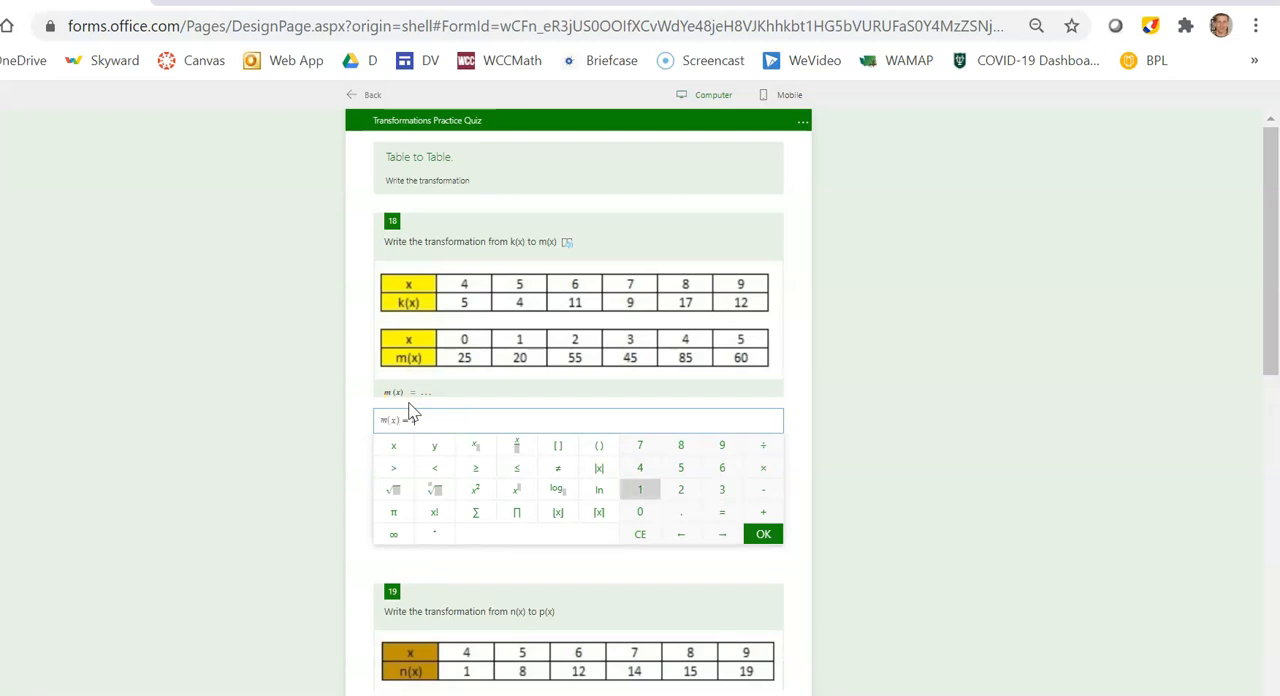
{"action": "left_click", "coordinate": [640, 488]}
{"action": "type", "text": "5k(x −"}
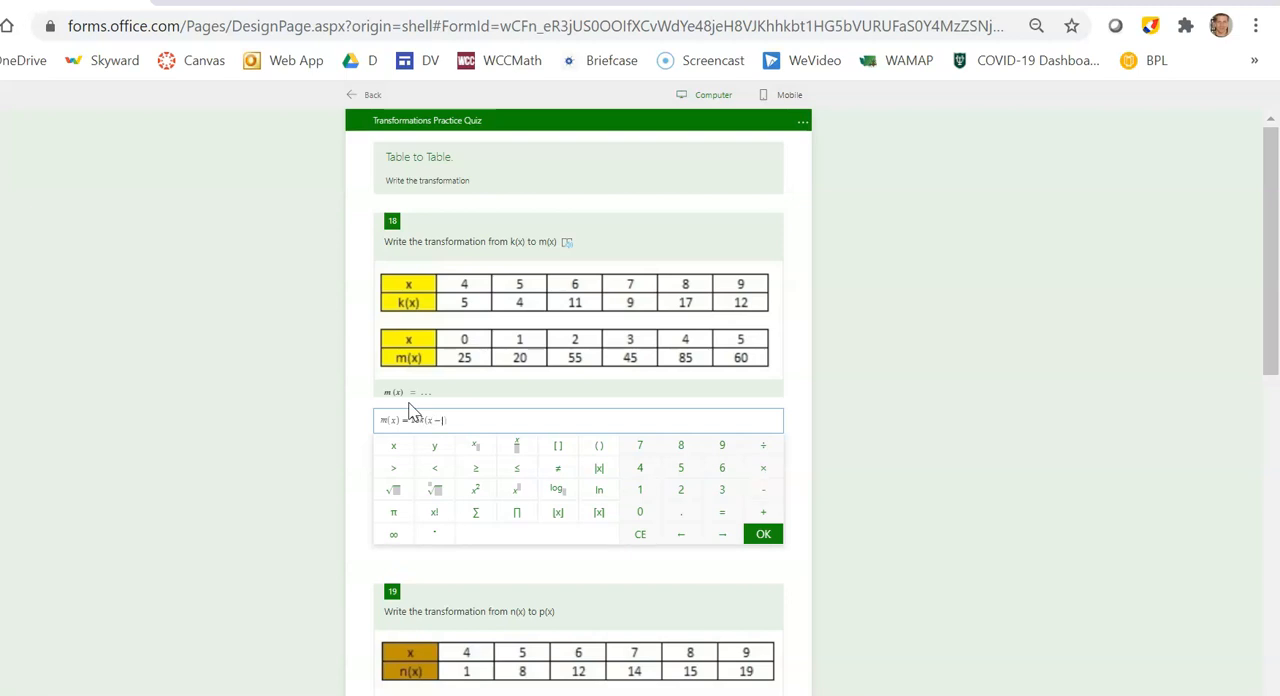
{"action": "type", "text": "1000) + 21"}
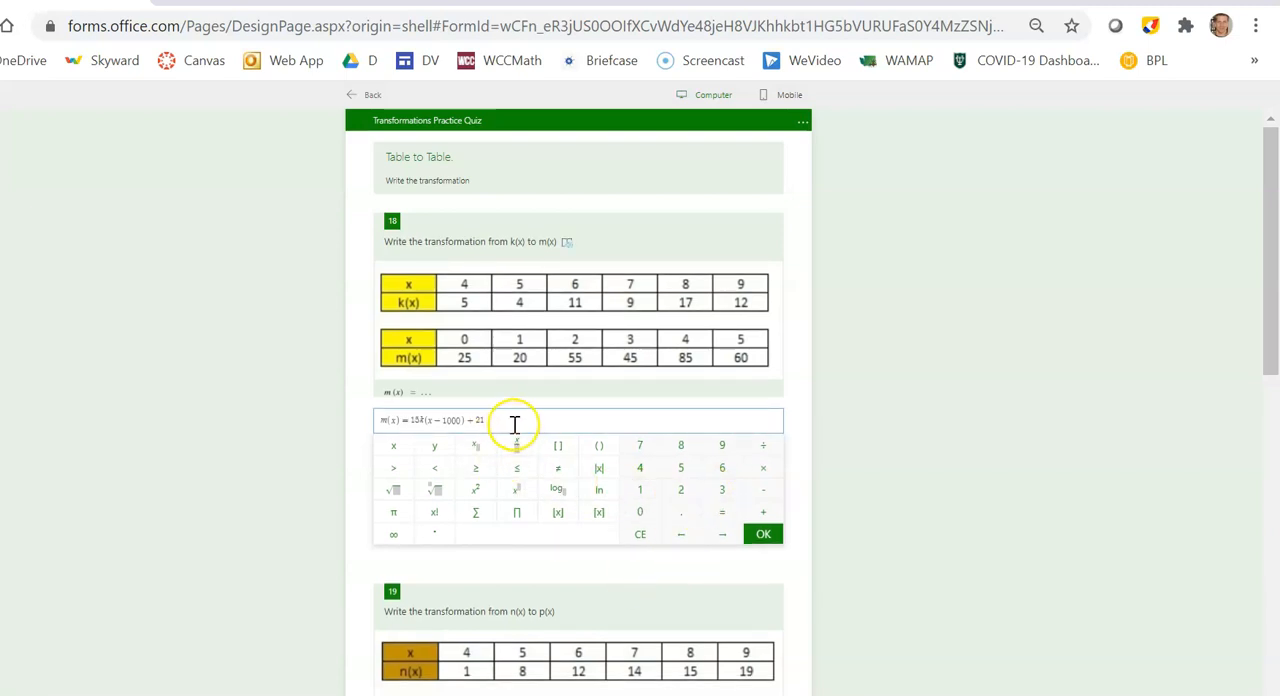
{"action": "left_click", "coordinate": [762, 532]}
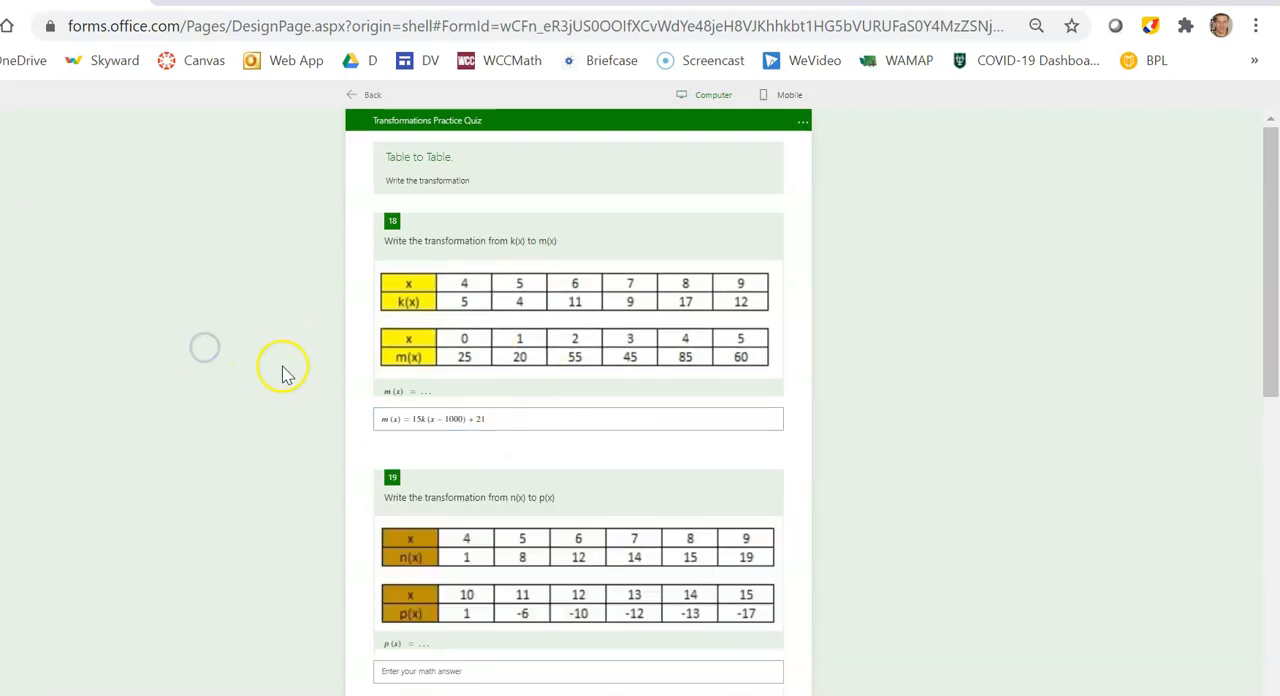
{"action": "left_click", "coordinate": [576, 420]}
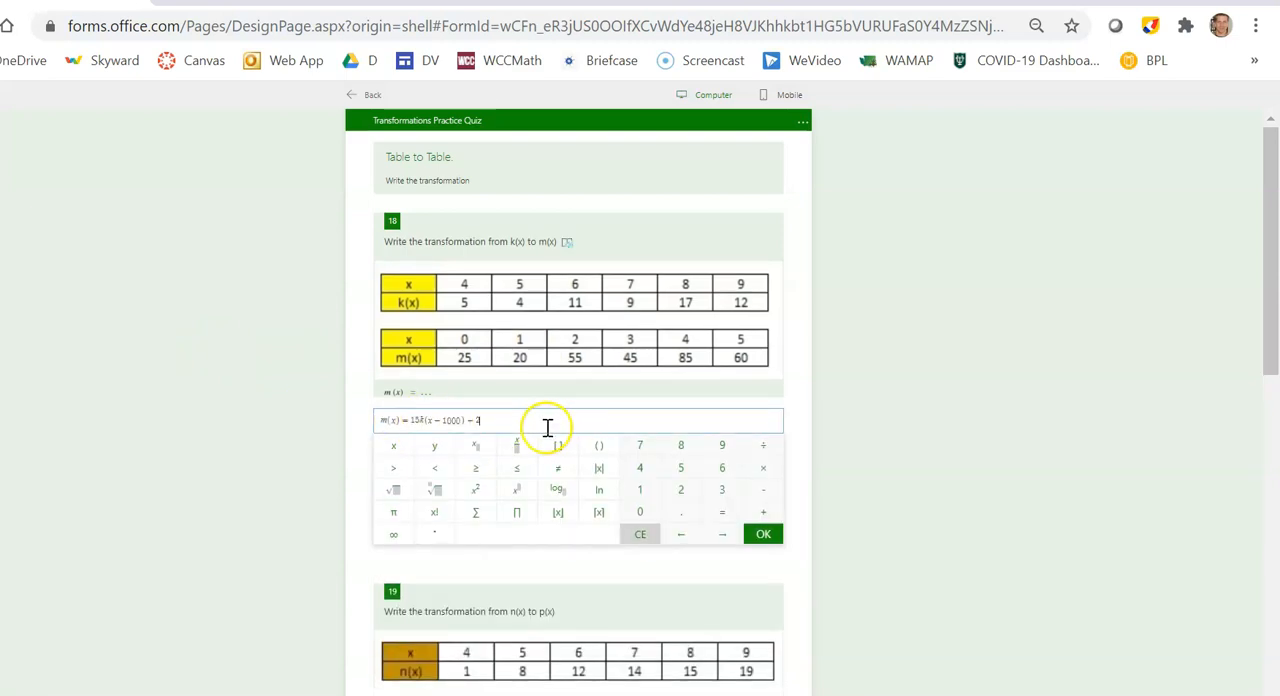
{"action": "left_click", "coordinate": [640, 532]}
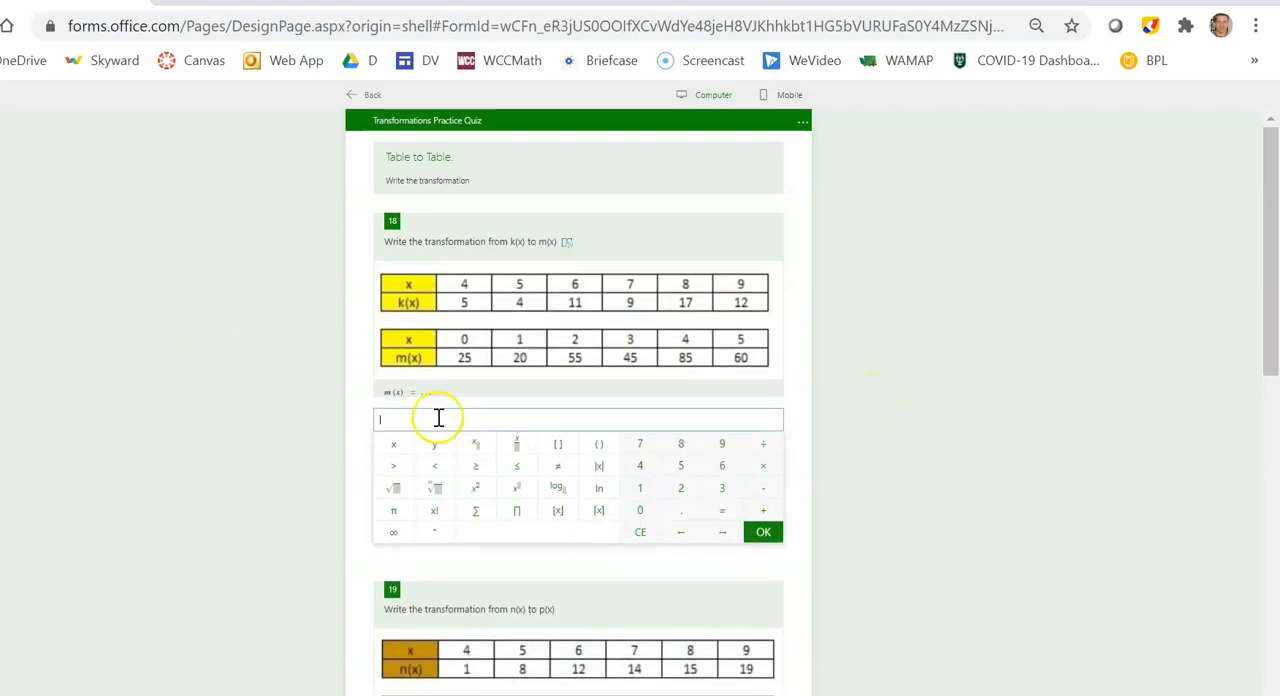
{"action": "mouse_move", "coordinate": [430, 404]}
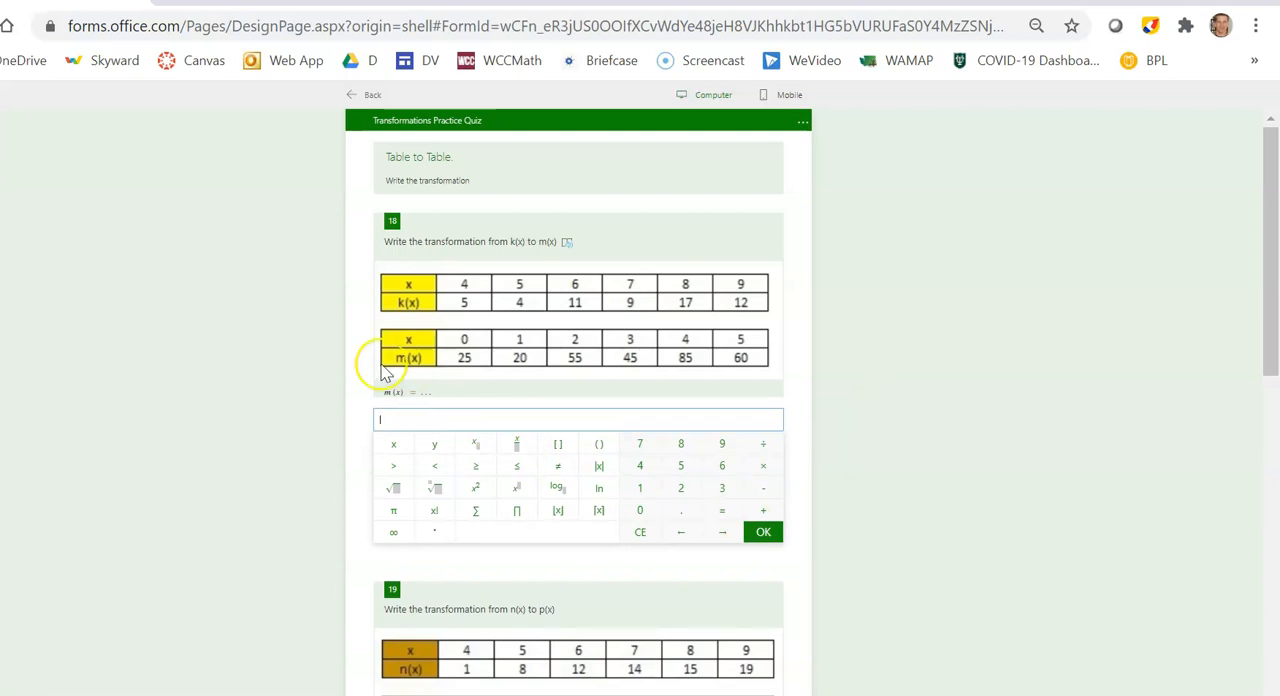
{"action": "left_click", "coordinate": [298, 404]}
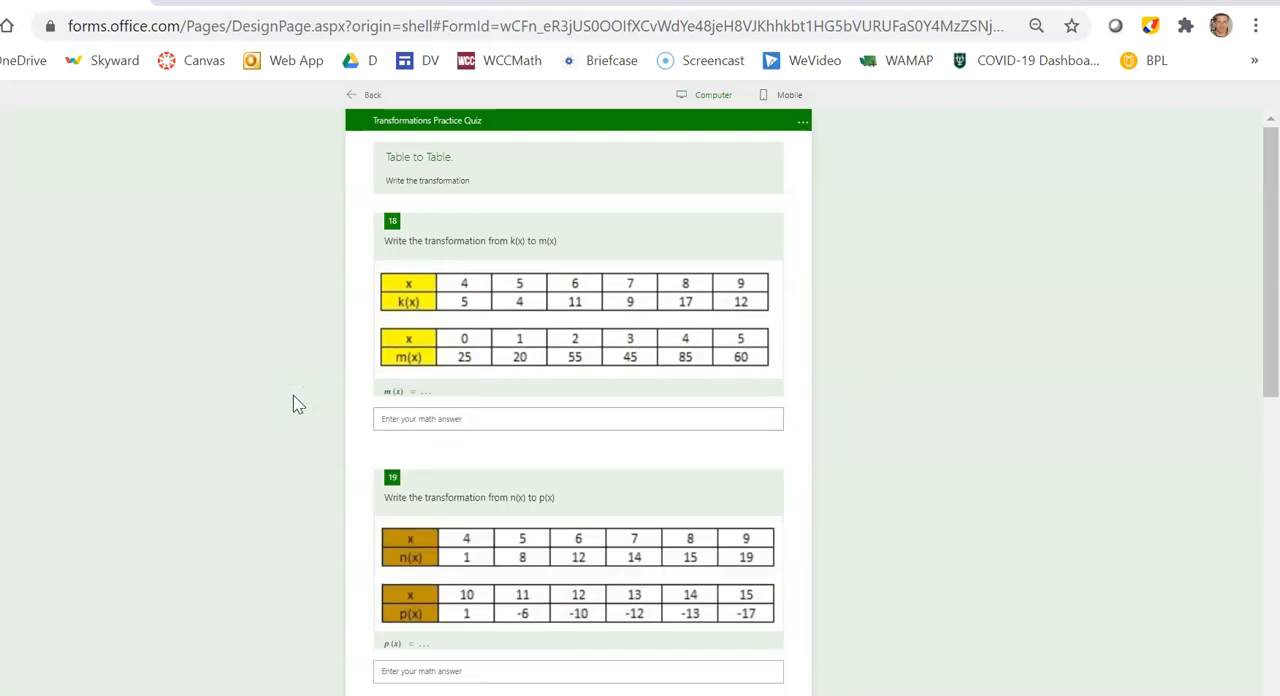